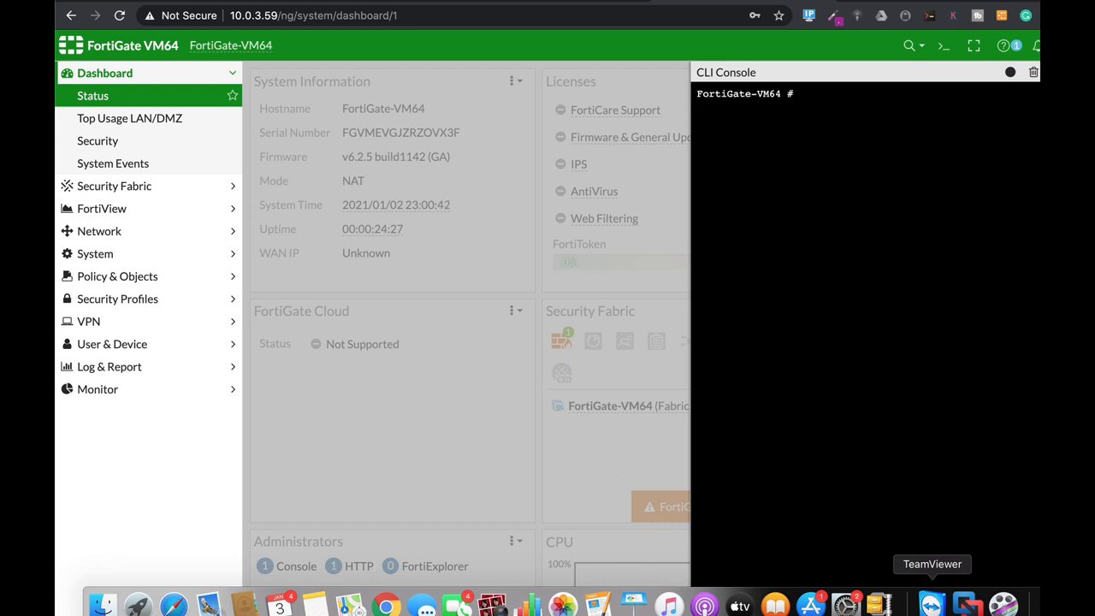
- Run 'get system status' then 'exe disk list', revealing a 3 GiB second disk with reference 32
{"action": "type", "text": "get system"}
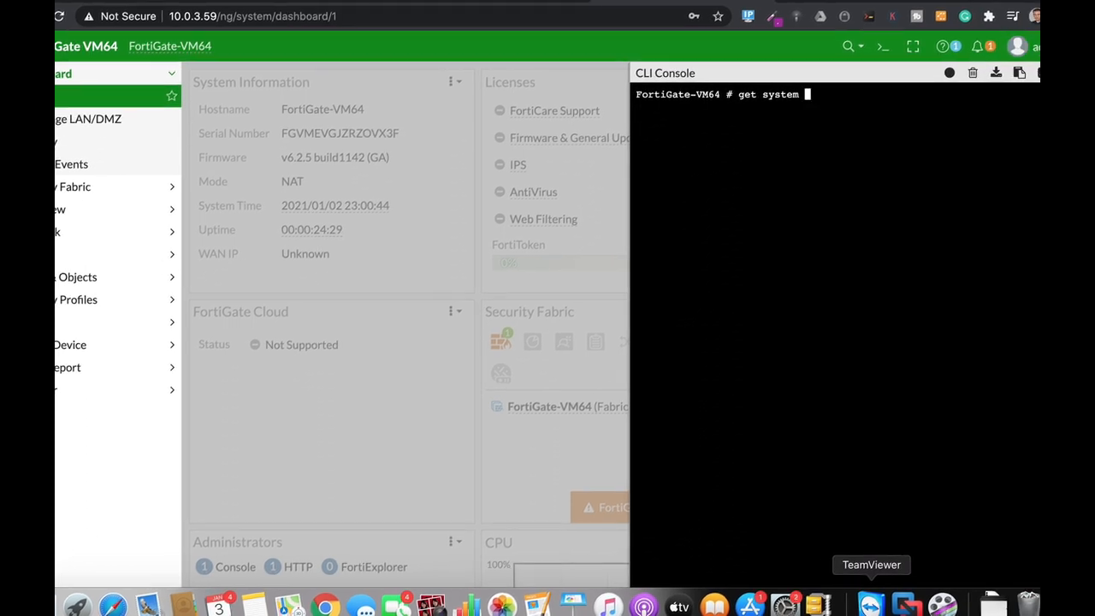
{"action": "type", "text": "status"}
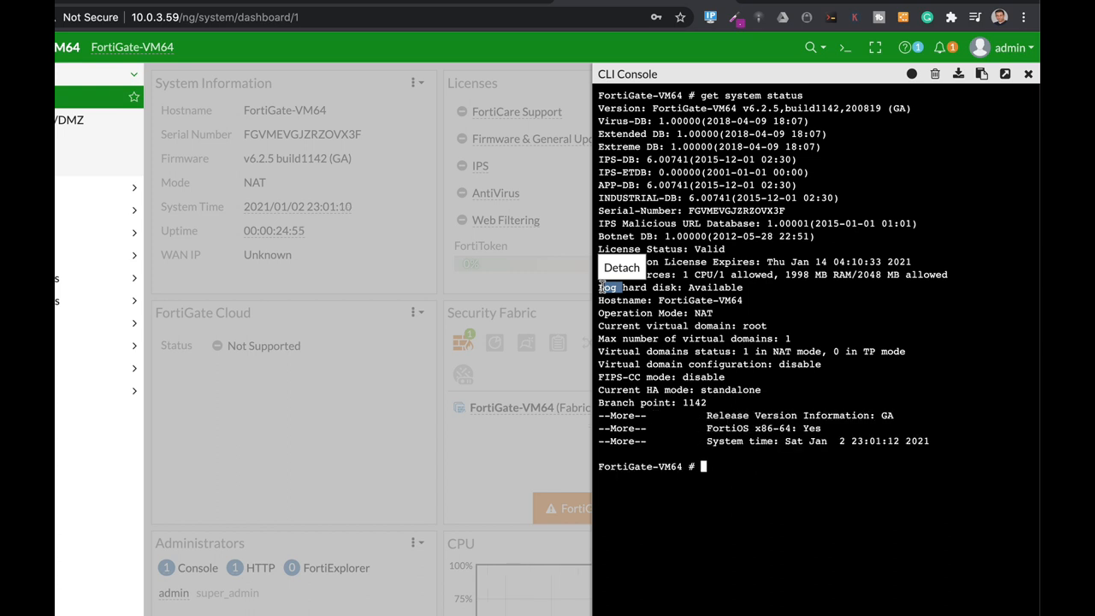
{"action": "type", "text": "exe"}
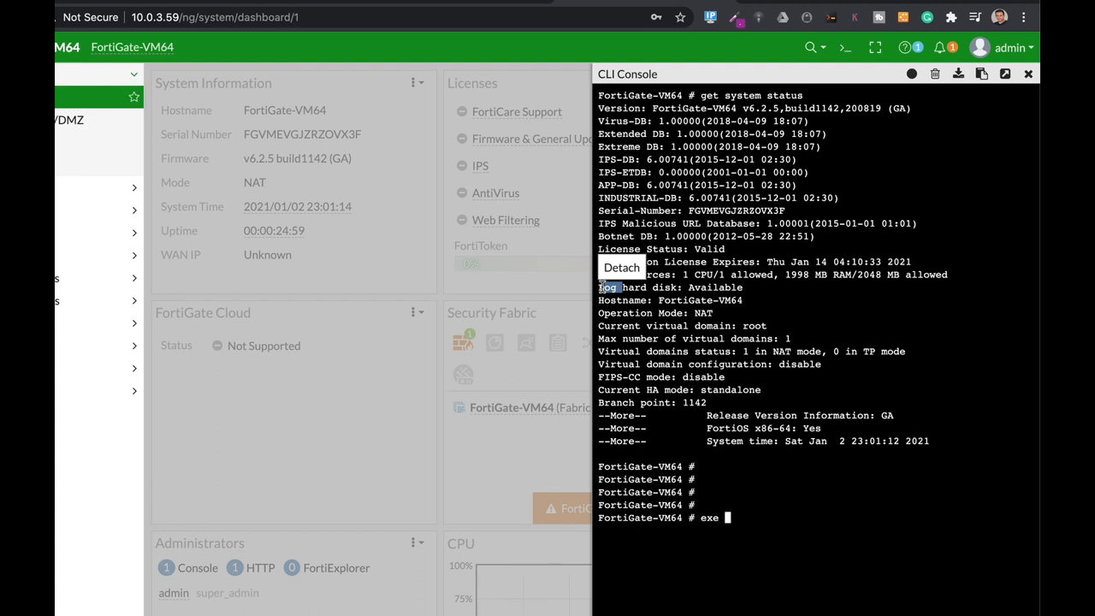
{"action": "type", "text": "disk list"}
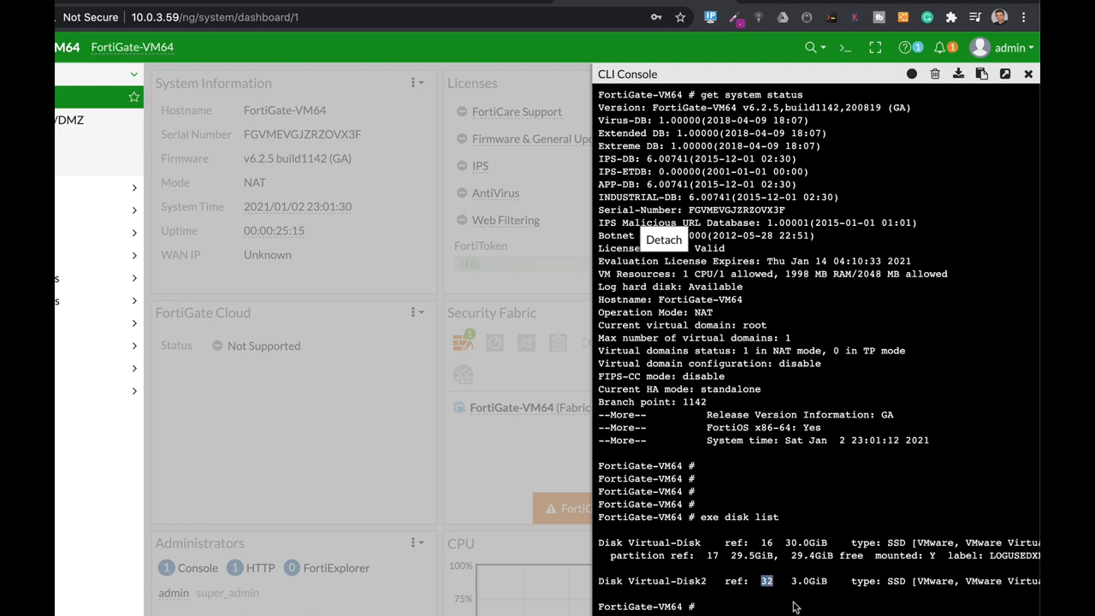
- Enter 'config system storage' and 'show', highlighting Virtual-Disk's 'usage log' line
{"action": "type", "text": "config system sp"}
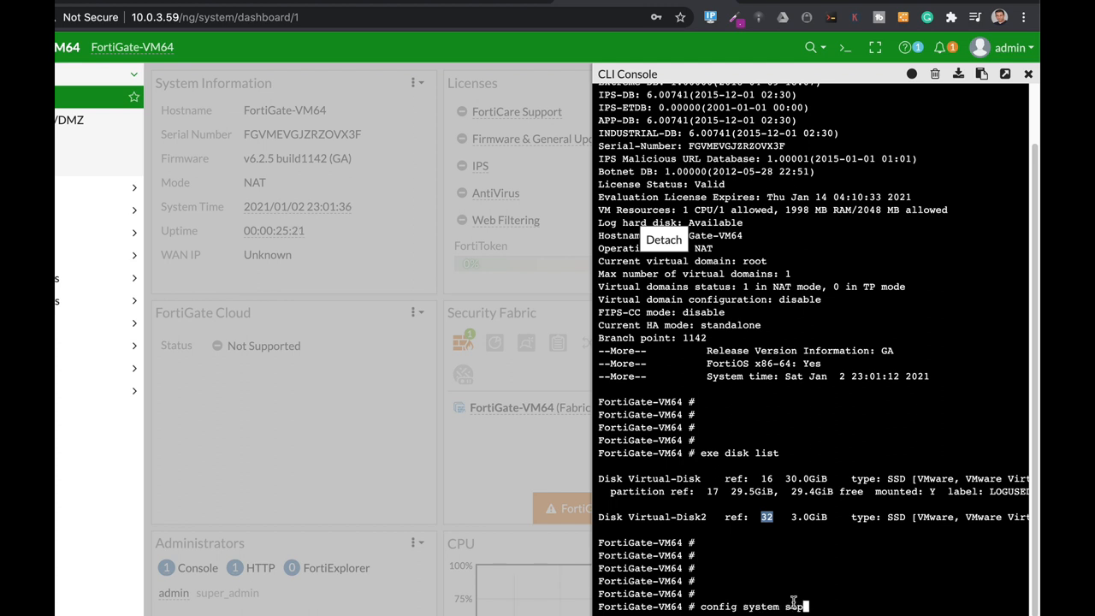
{"action": "key", "text": "enter"}
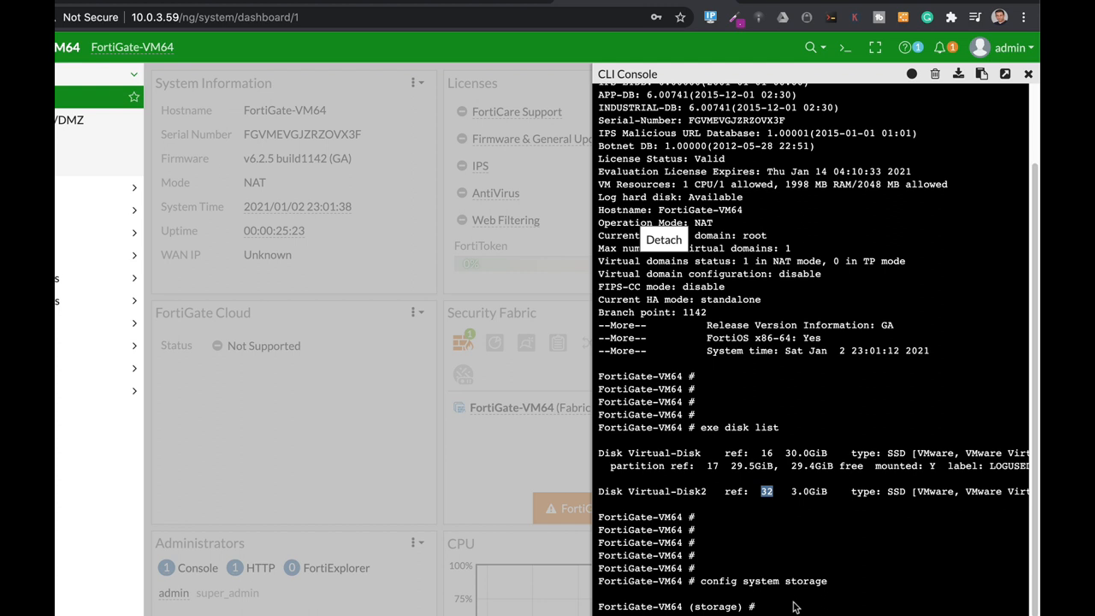
{"action": "type", "text": "show"}
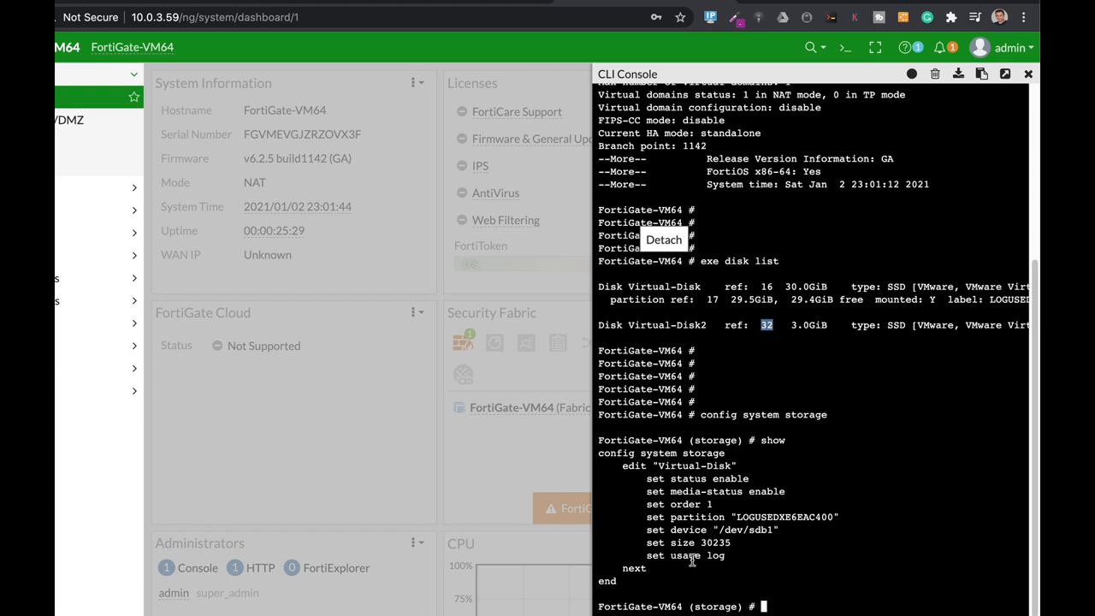
{"action": "double_click", "coordinate": [685, 555]}
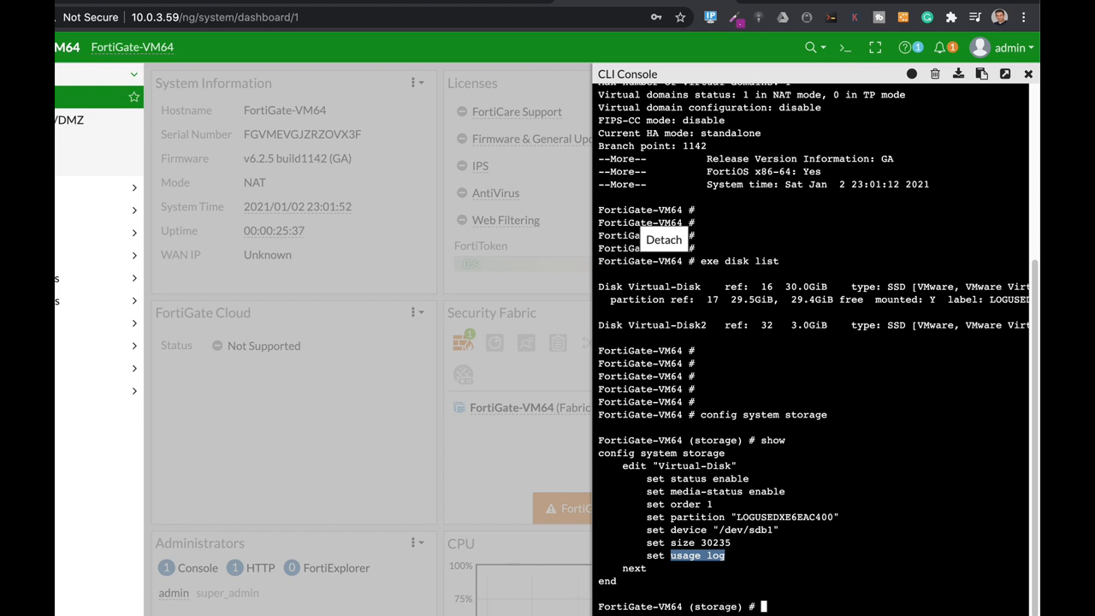
{"action": "mouse_move", "coordinate": [846, 462]}
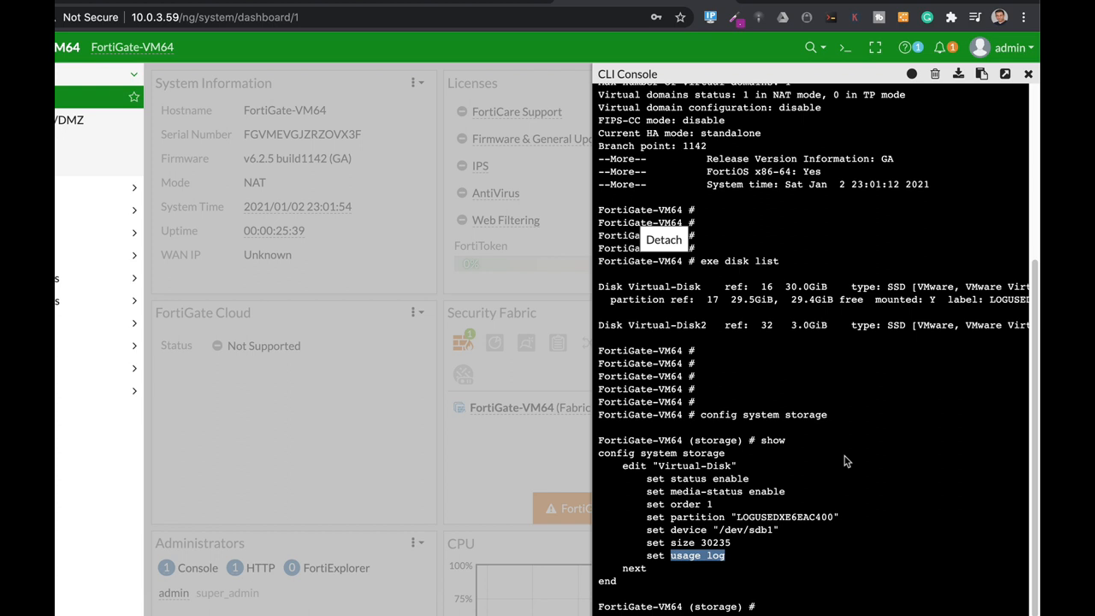
- Enter 'edit Virtual-Disk' and start 'set usage log' before abandoning the edit
{"action": "type", "text": "e"}
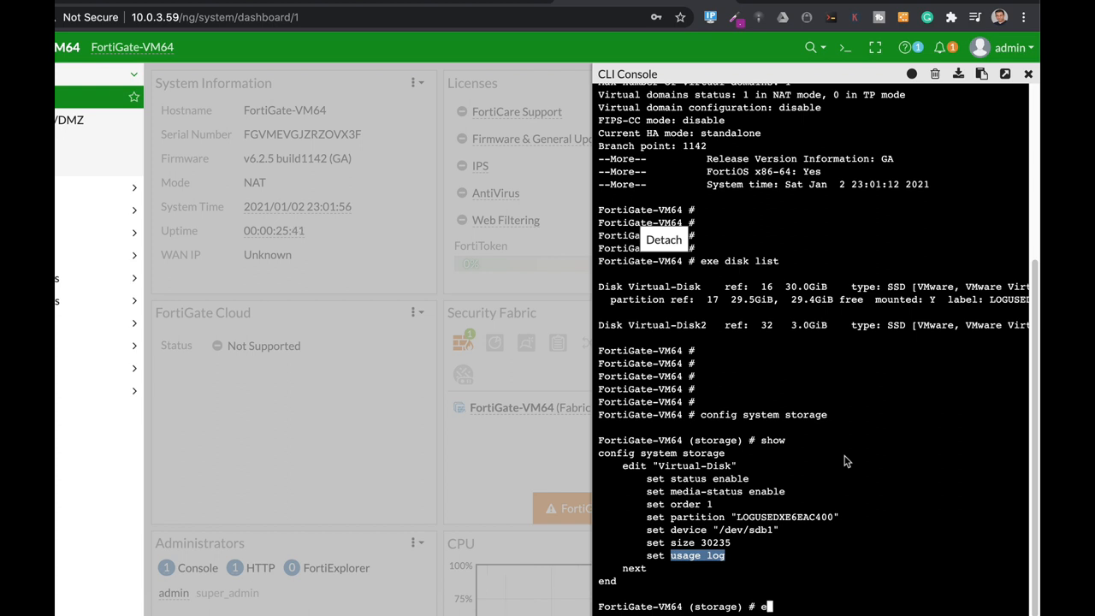
{"action": "type", "text": "dit Virtual-Disk"}
{"action": "type", "text": "set"}
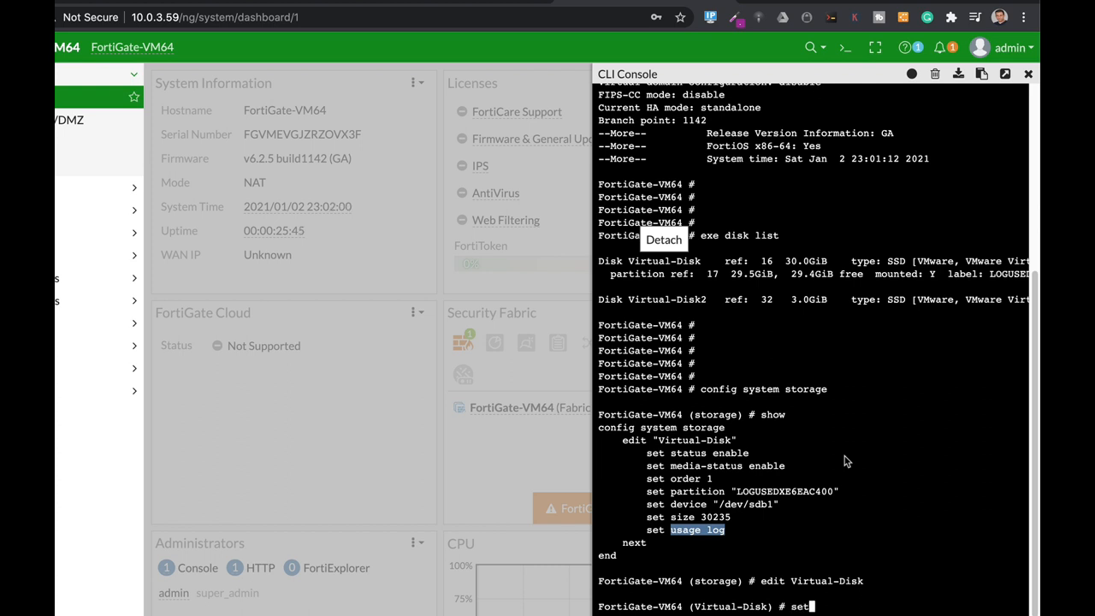
{"action": "type", "text": "usage"}
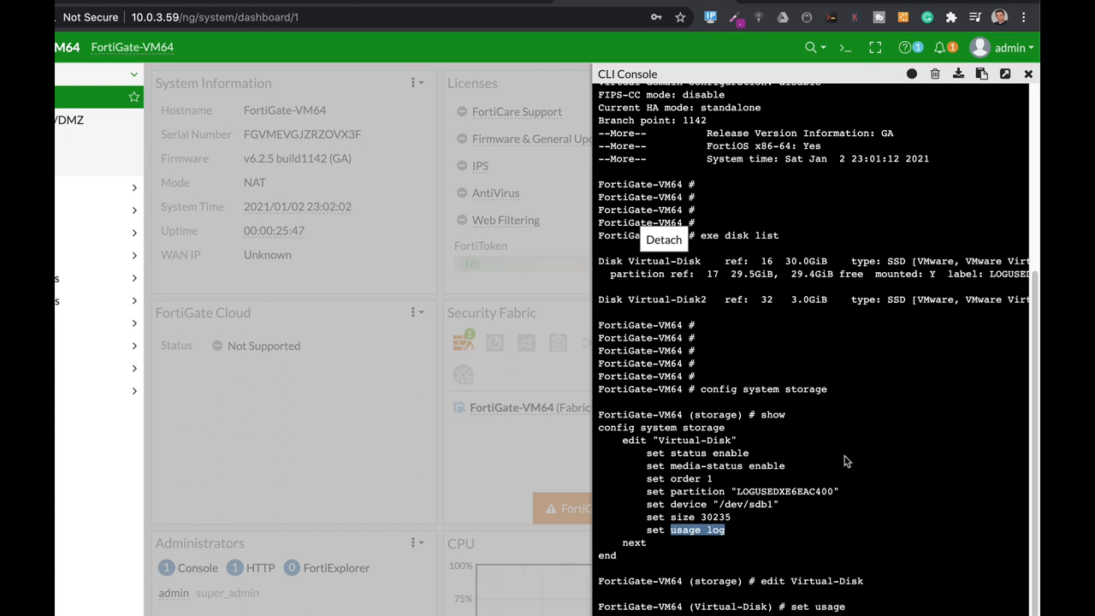
{"action": "type", "text": "log"}
{"action": "type", "text": "exe disk"}
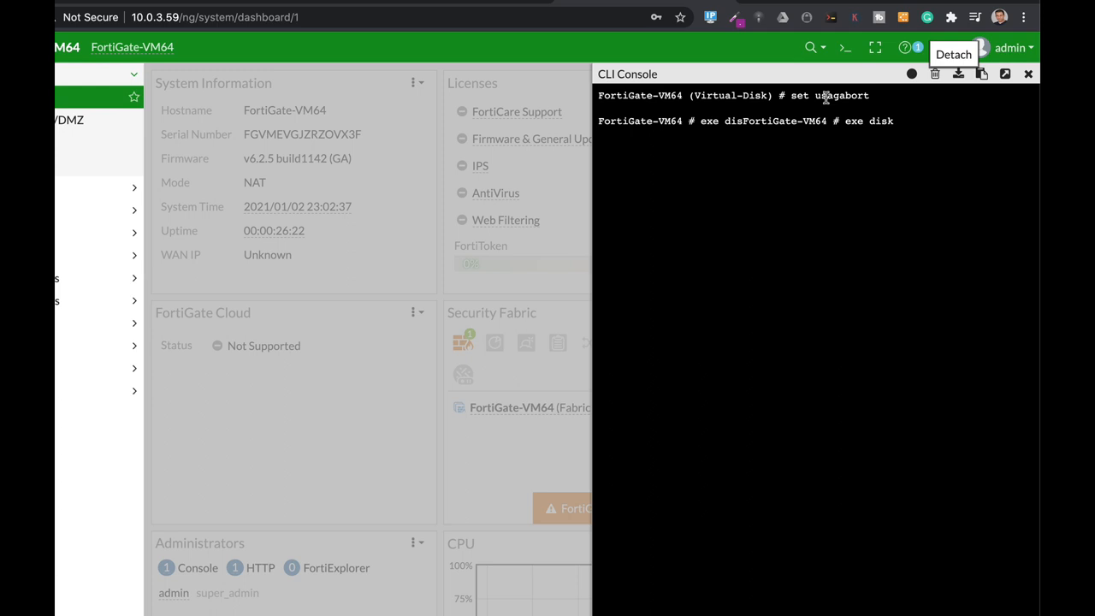
- Run 'exe disk format 32' and answer 'y' to erase the disk and reboot
{"action": "type", "text": "format 32"}
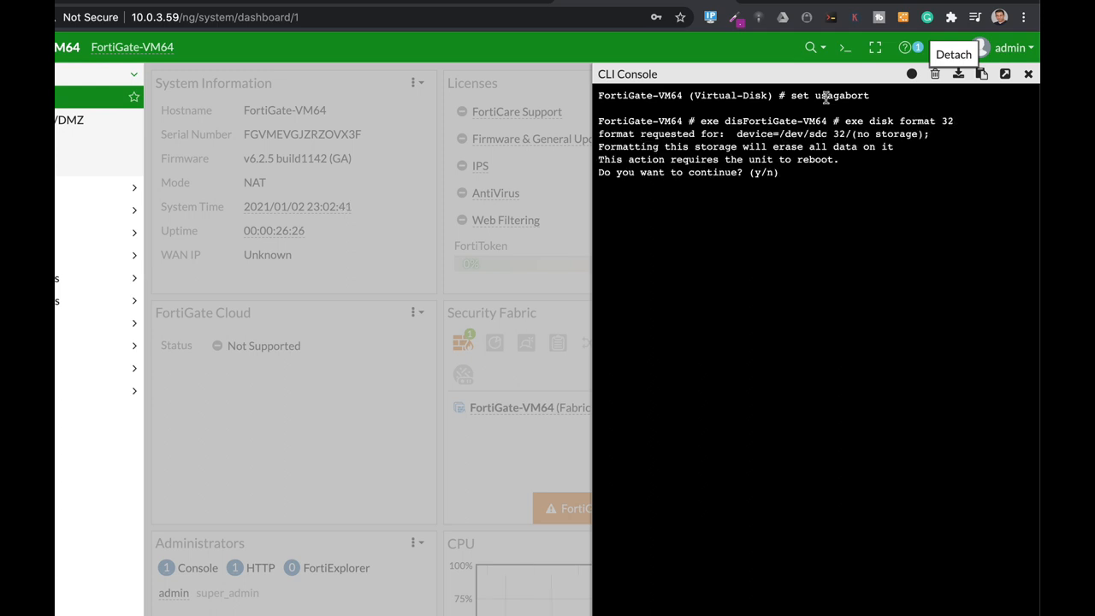
{"action": "type", "text": "y"}
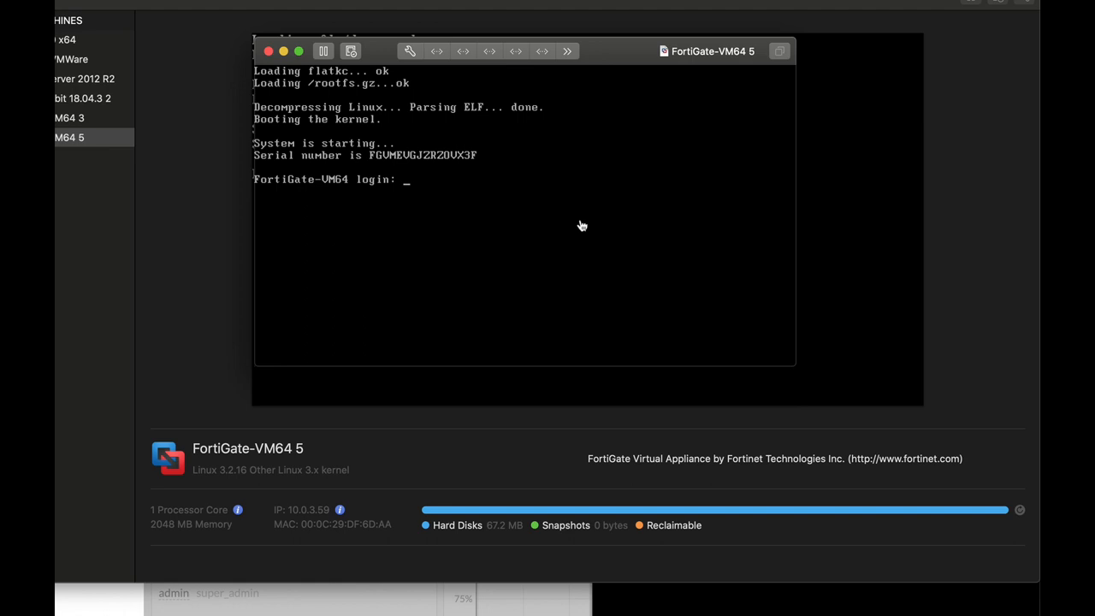
- Log in as admin on the VM console, then sign into the web GUI dashboard
{"action": "type", "text": "admin"}
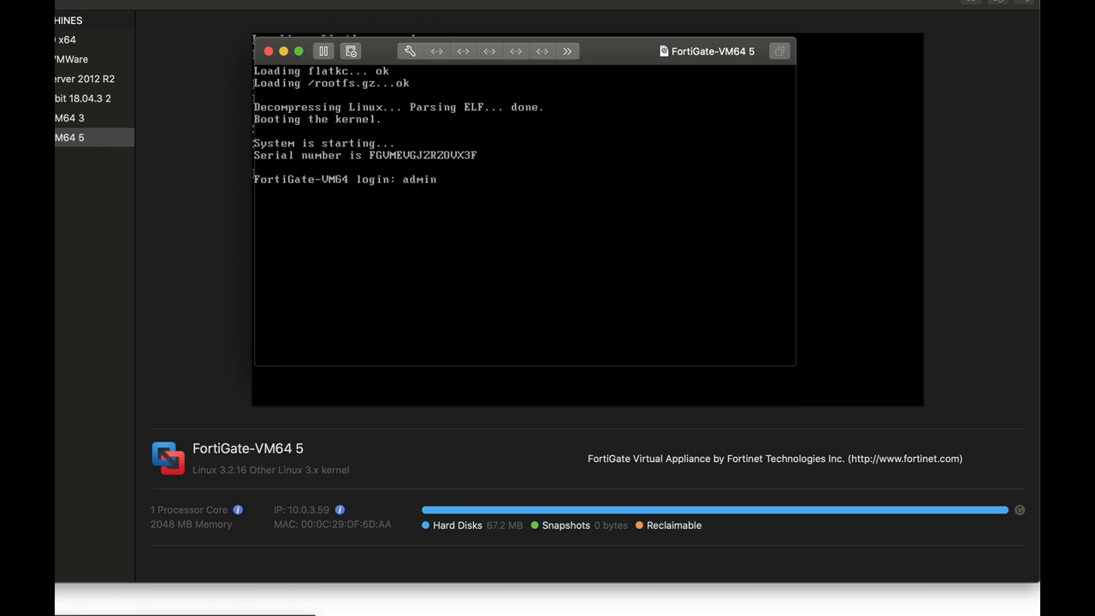
{"action": "type", "text": "****"}
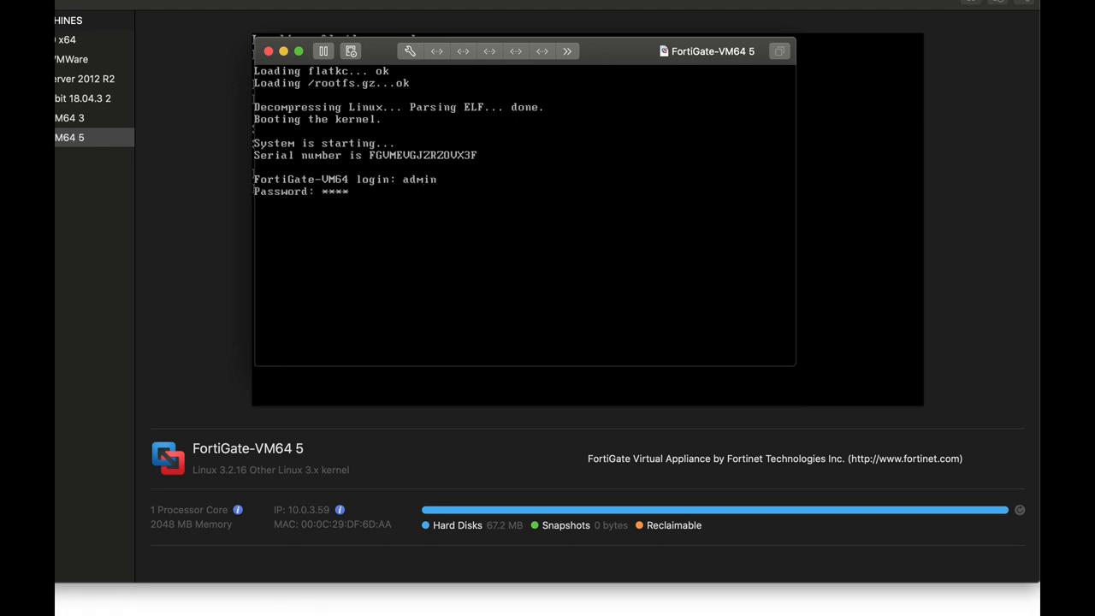
{"action": "key", "text": "enter"}
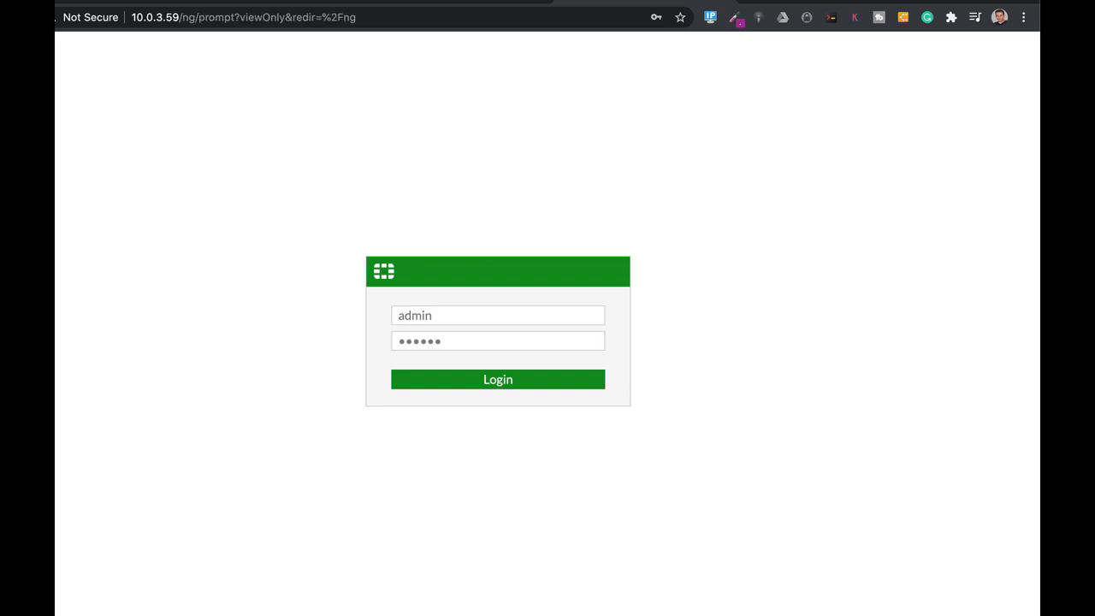
{"action": "left_click", "coordinate": [498, 379]}
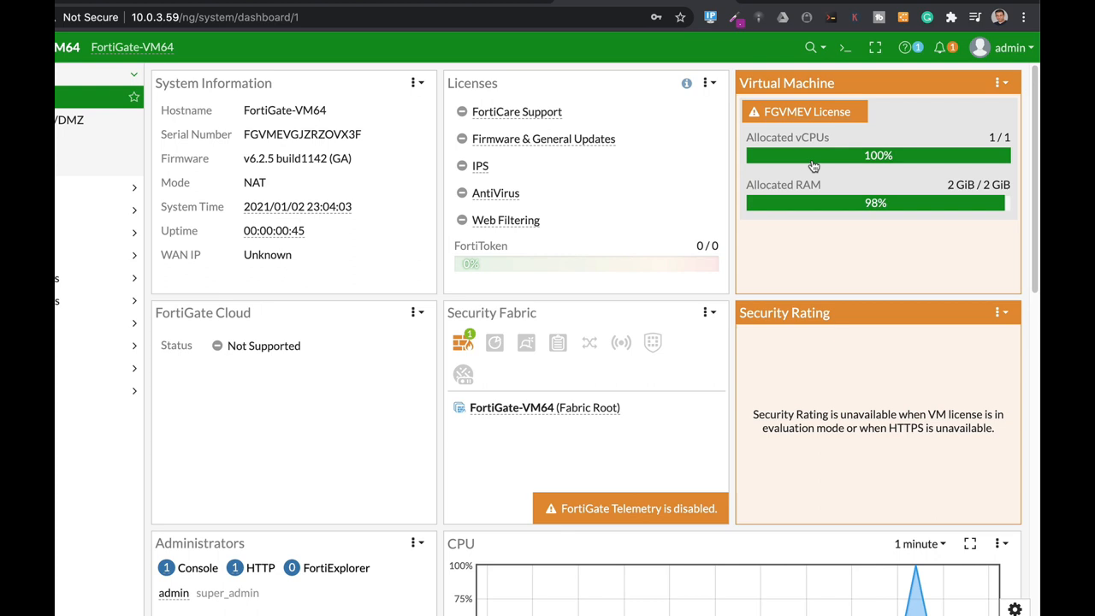
- In the CLI Console run 'config system storage', 'edit Virtual-Disk2' and 'show', highlighting its wanopt usage
{"action": "left_click", "coordinate": [845, 47]}
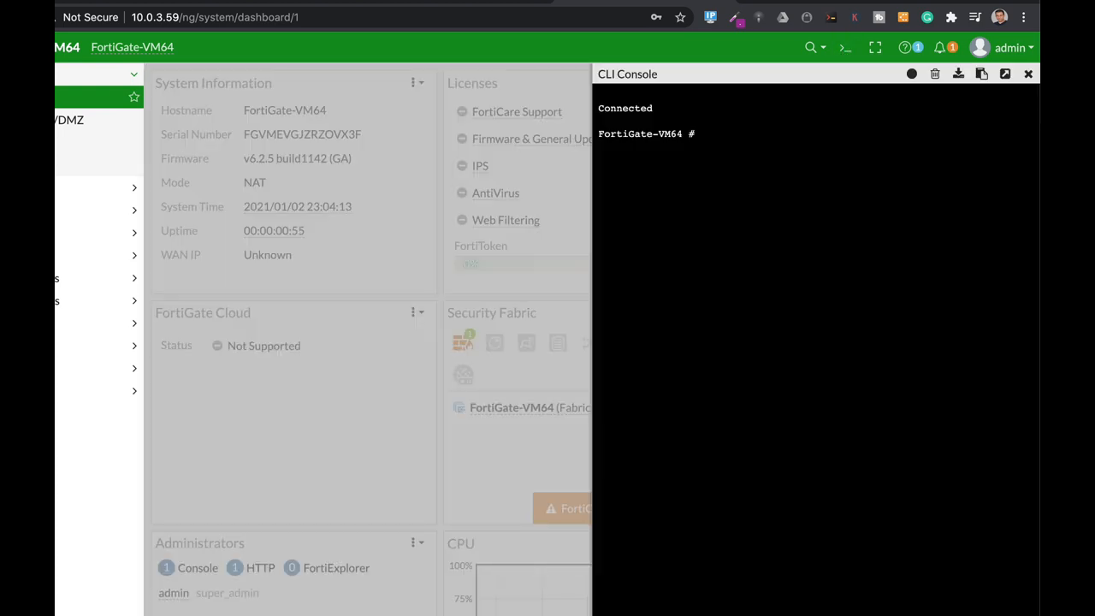
{"action": "type", "text": "config"}
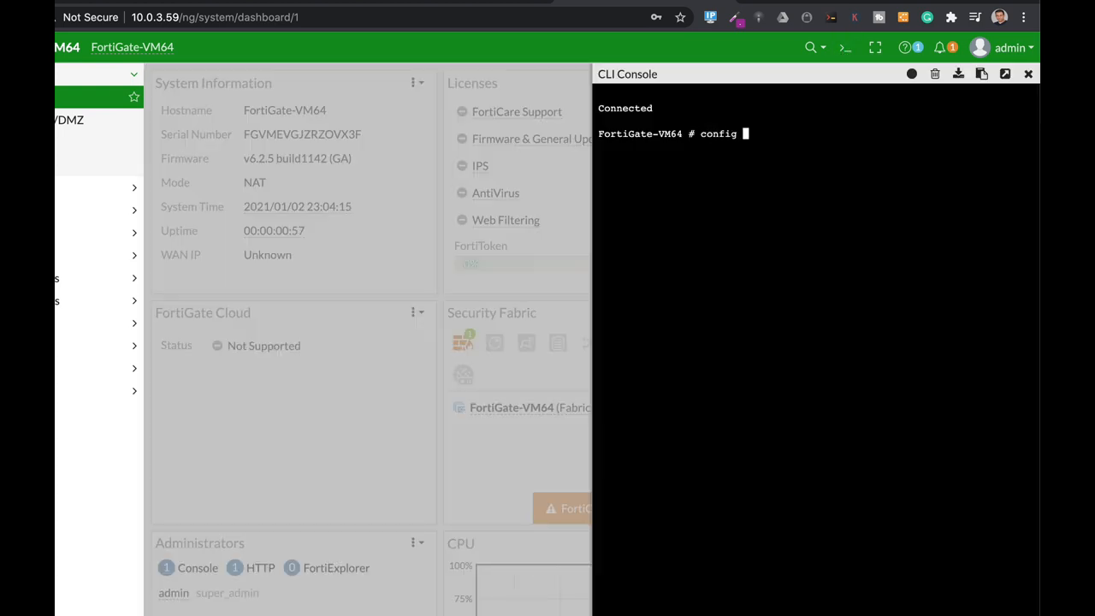
{"action": "type", "text": "system st"}
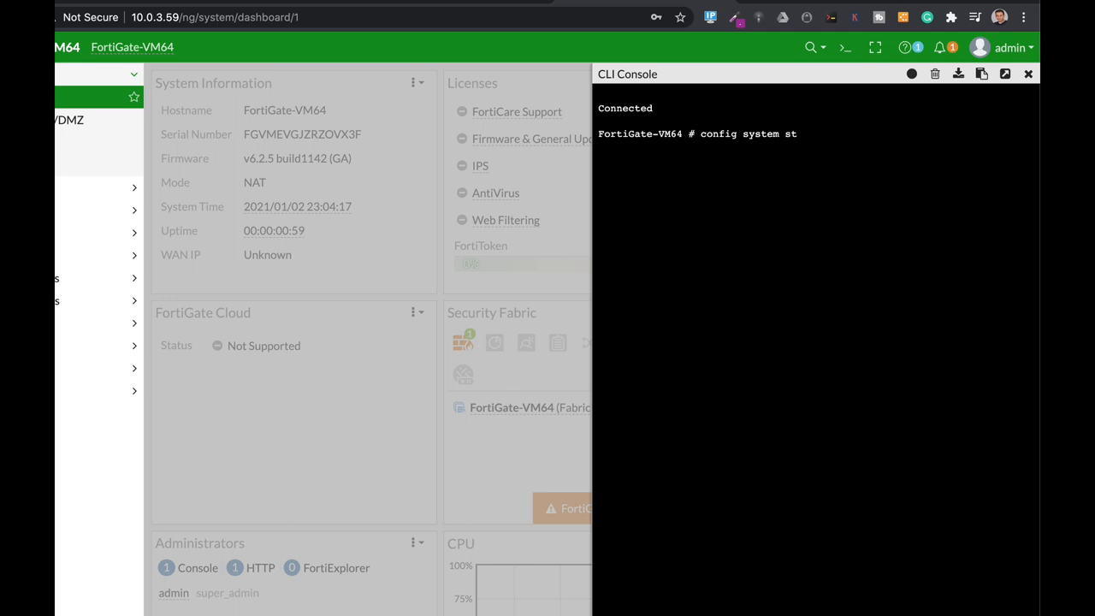
{"action": "type", "text": "orage"}
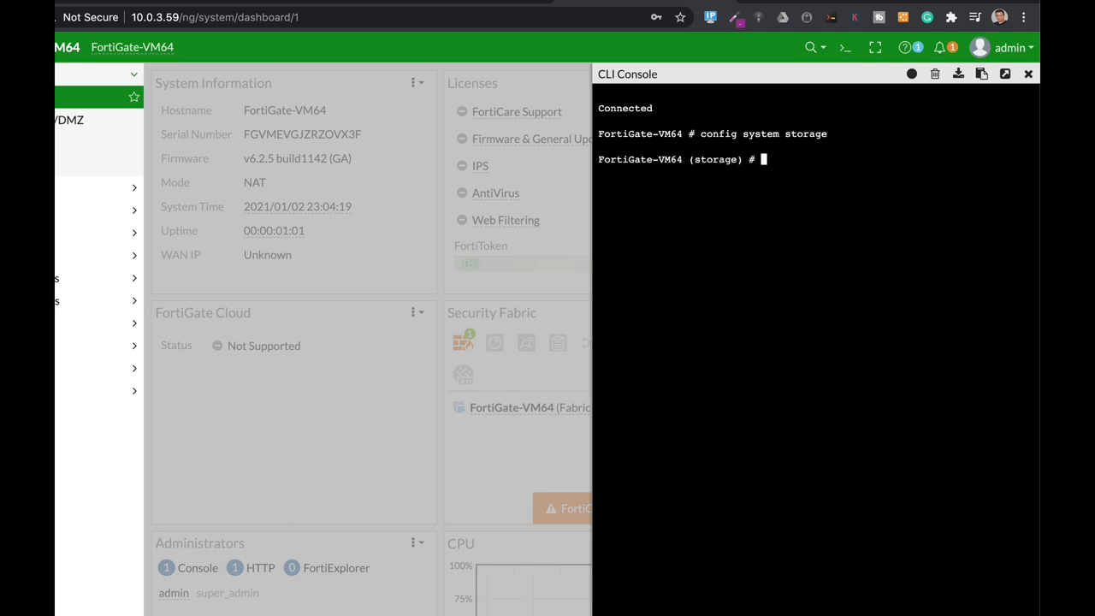
{"action": "type", "text": "edit Virtual-Disk"}
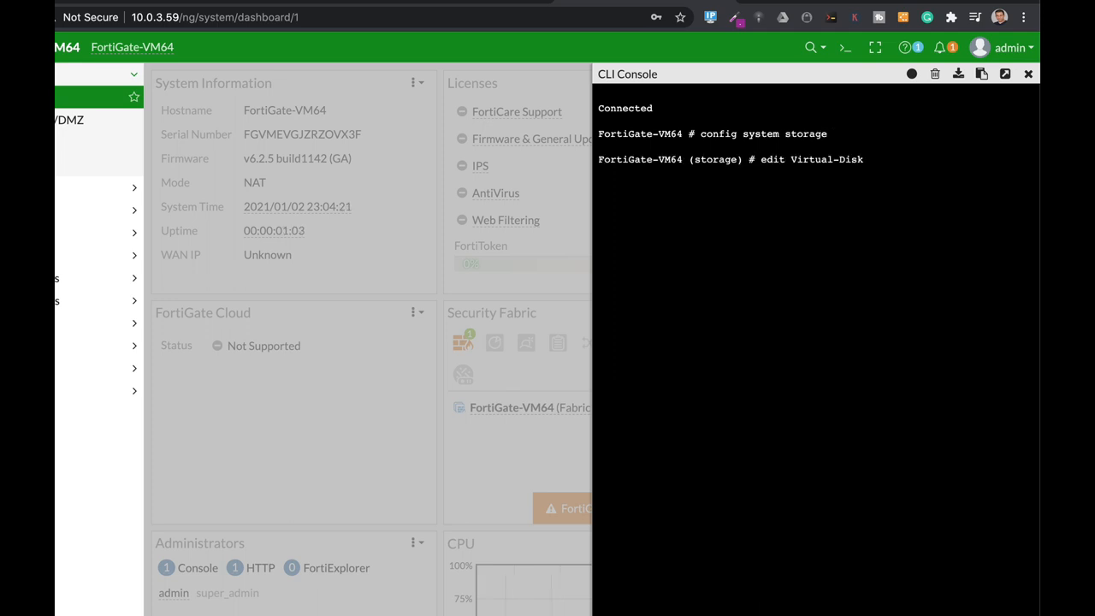
{"action": "type", "text": "2"}
{"action": "type", "text": "s"}
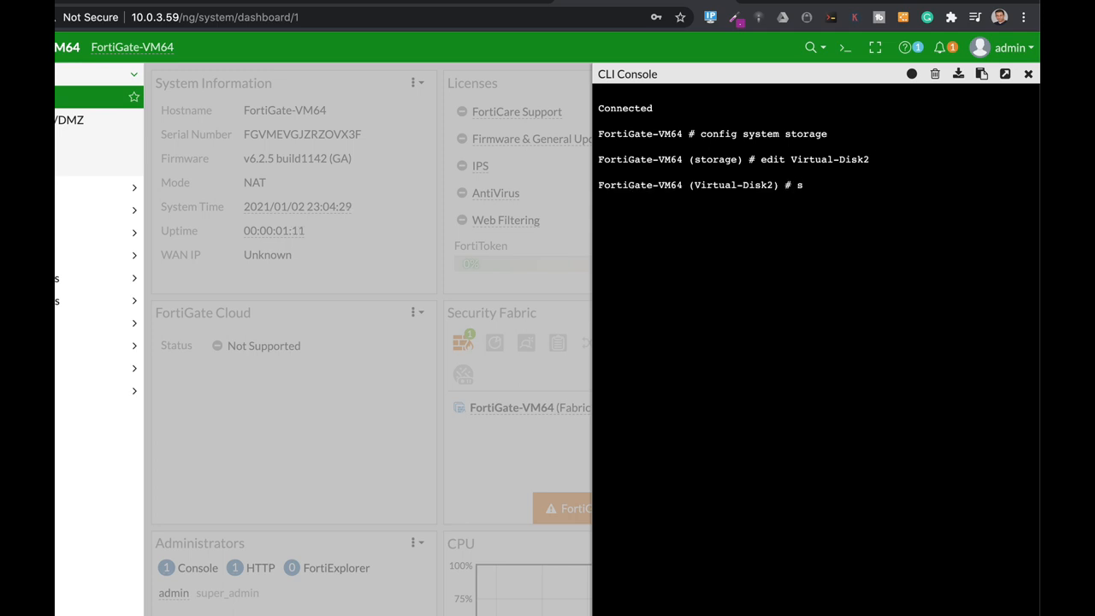
{"action": "type", "text": "how"}
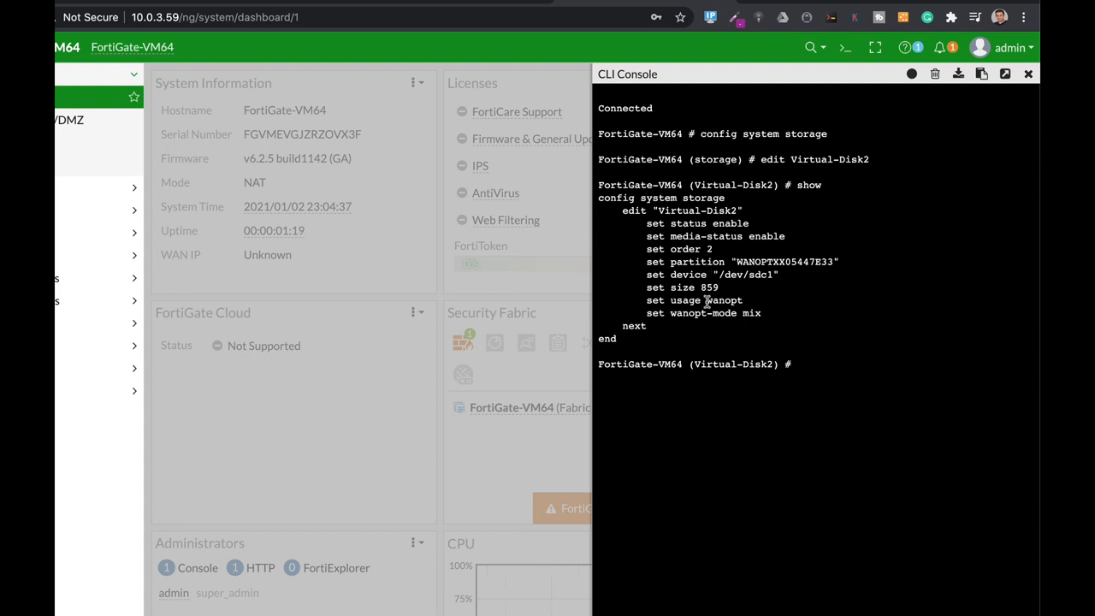
{"action": "double_click", "coordinate": [724, 300]}
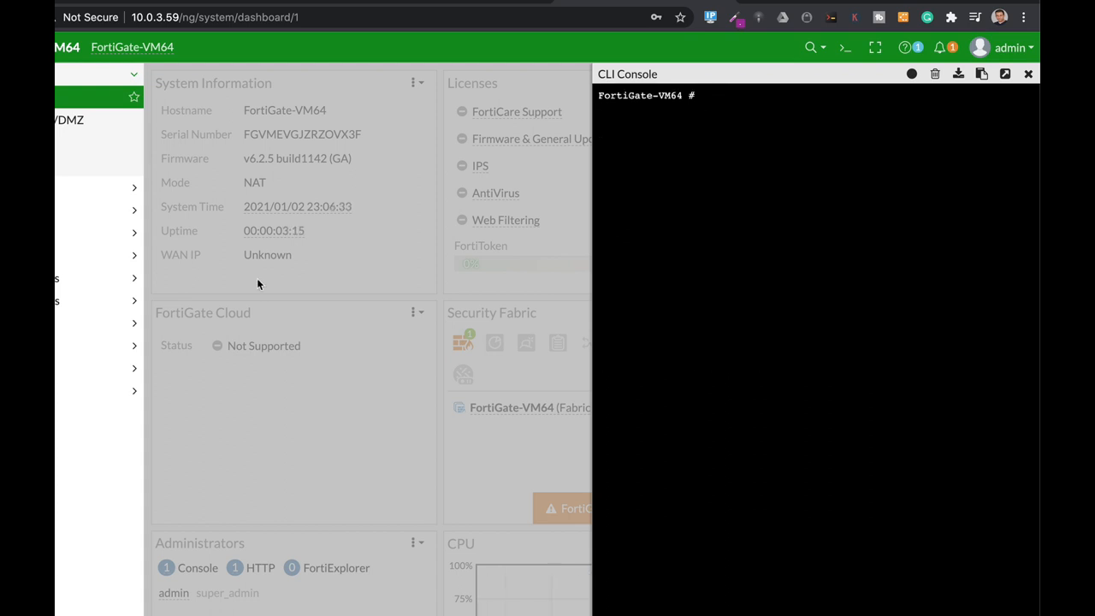
- Run 'config system storage' and 'show', highlighting the Virtual-Disk entry alongside Virtual-Disk2
{"action": "type", "text": "config syFortiGate-VM64 # config system"}
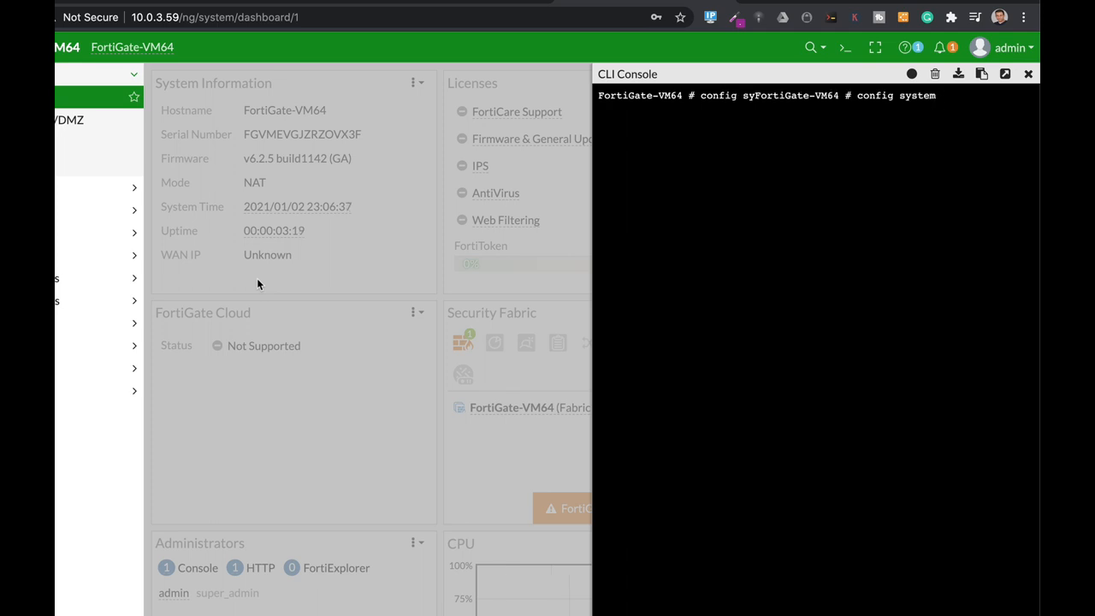
{"action": "type", "text": "storage"}
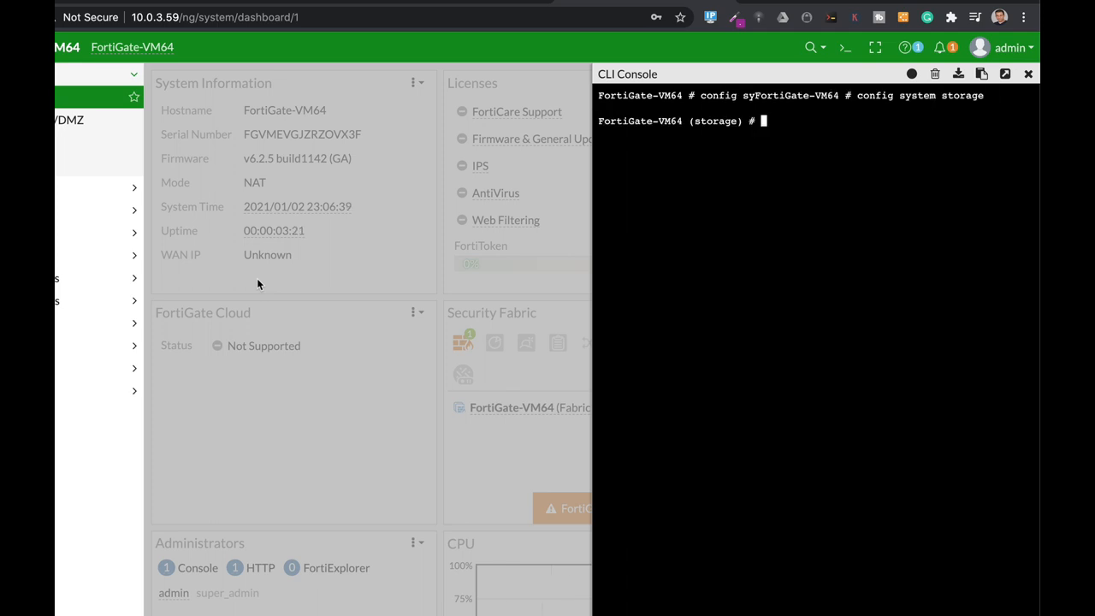
{"action": "type", "text": "show"}
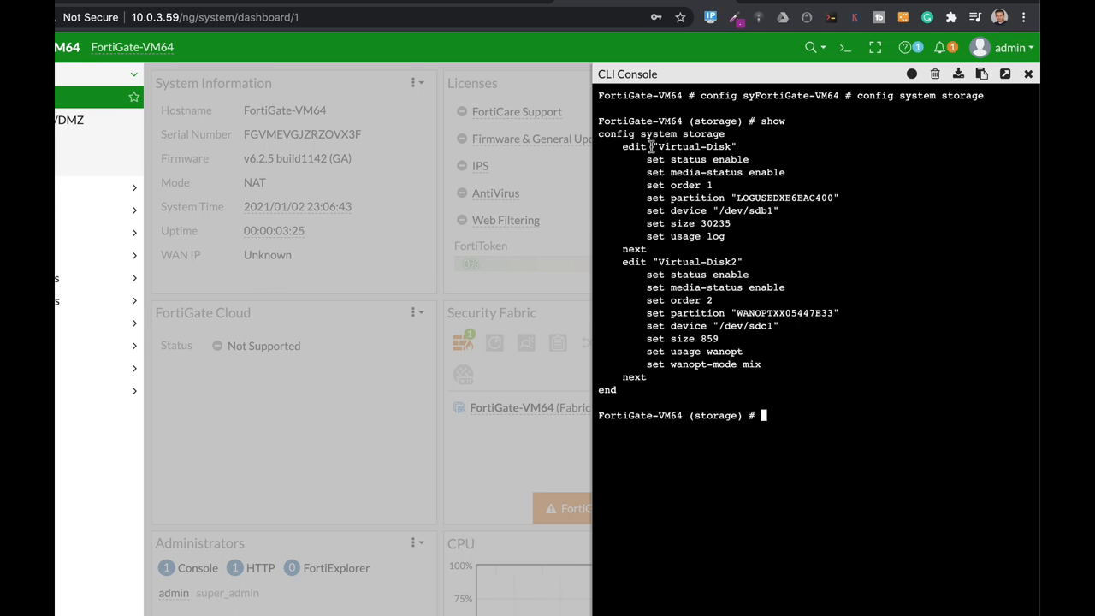
{"action": "double_click", "coordinate": [693, 147]}
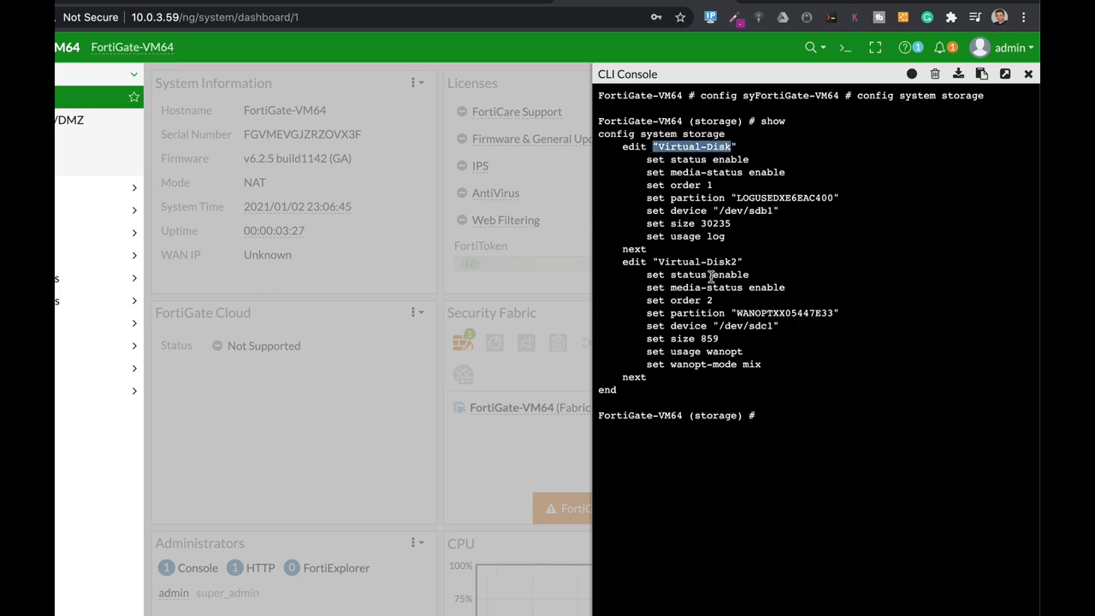